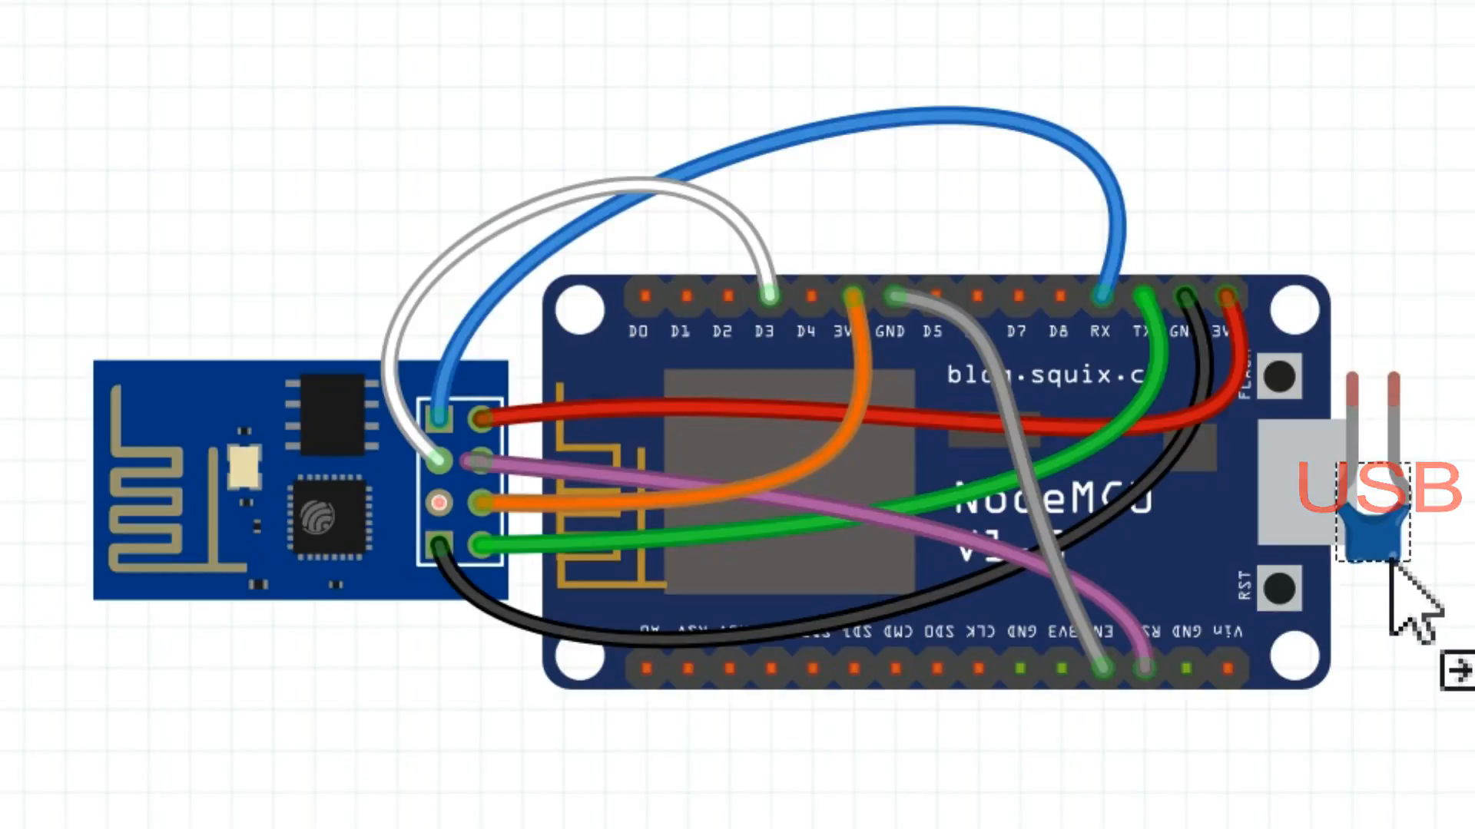
Step: Drag the ceramic capacitor below the NodeMCU, seating its legs on GND and 3V3
drag(1382, 507, 1203, 565)
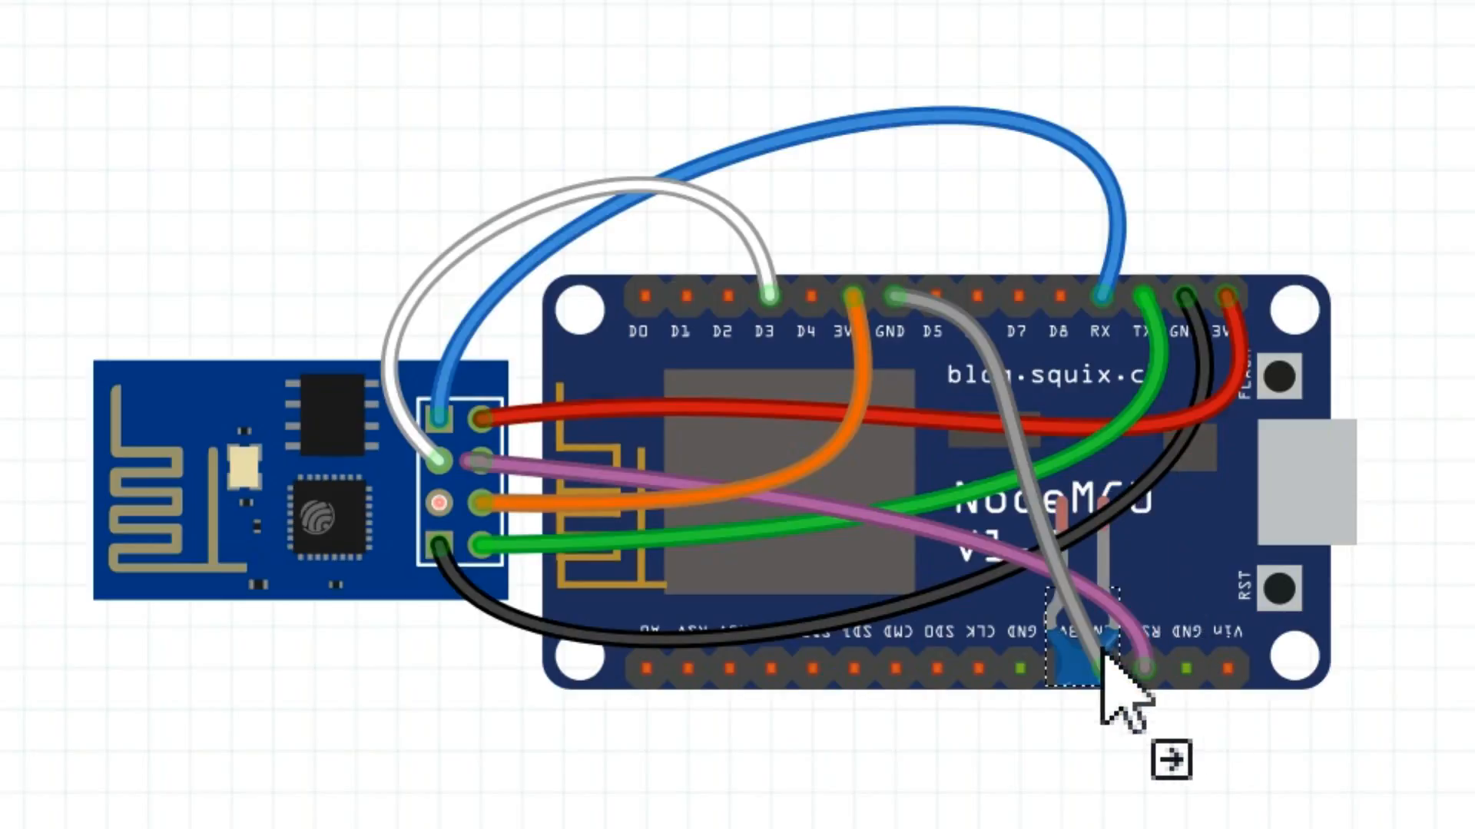
drag(1091, 659, 1044, 734)
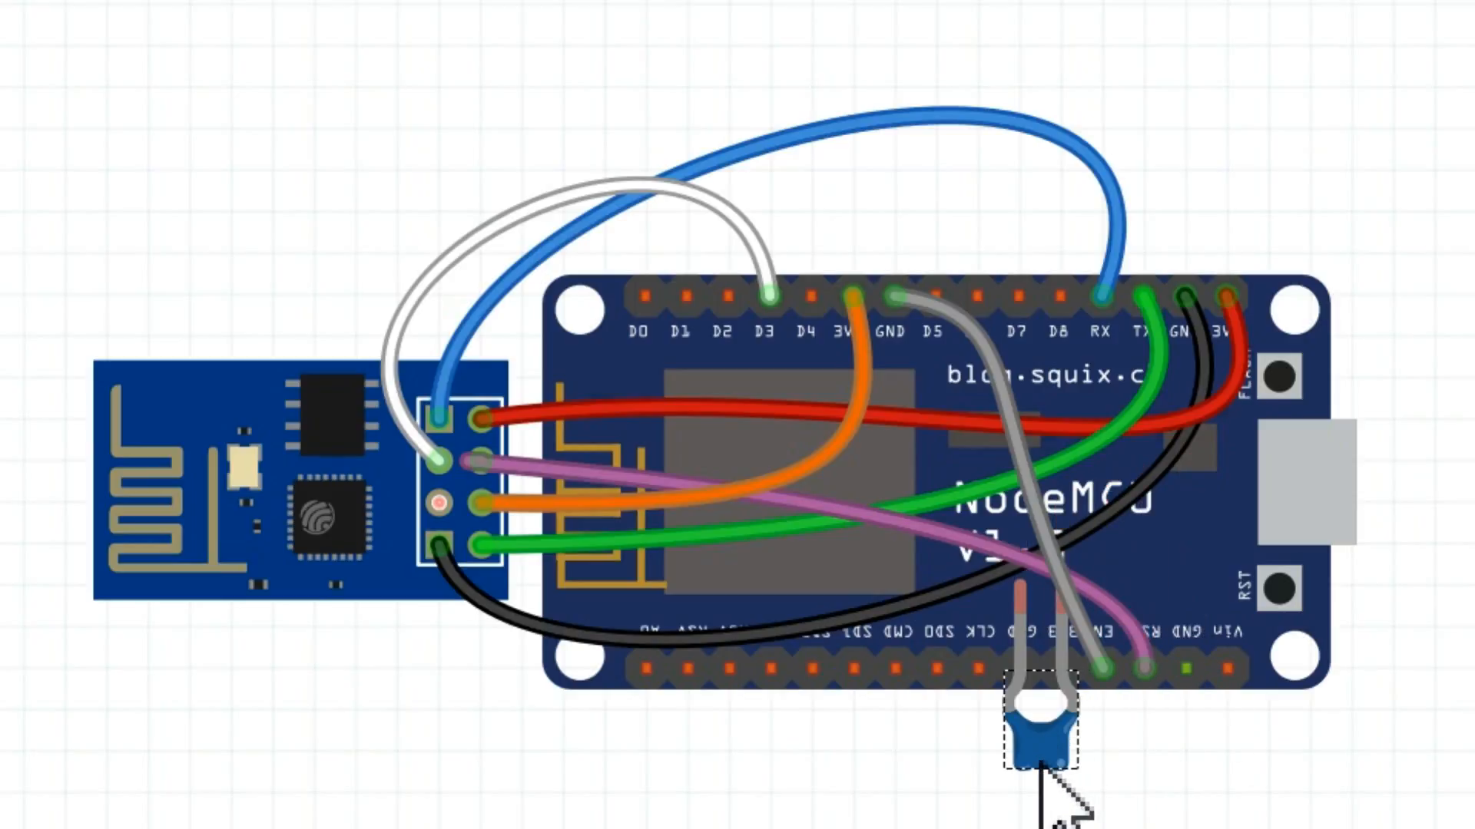